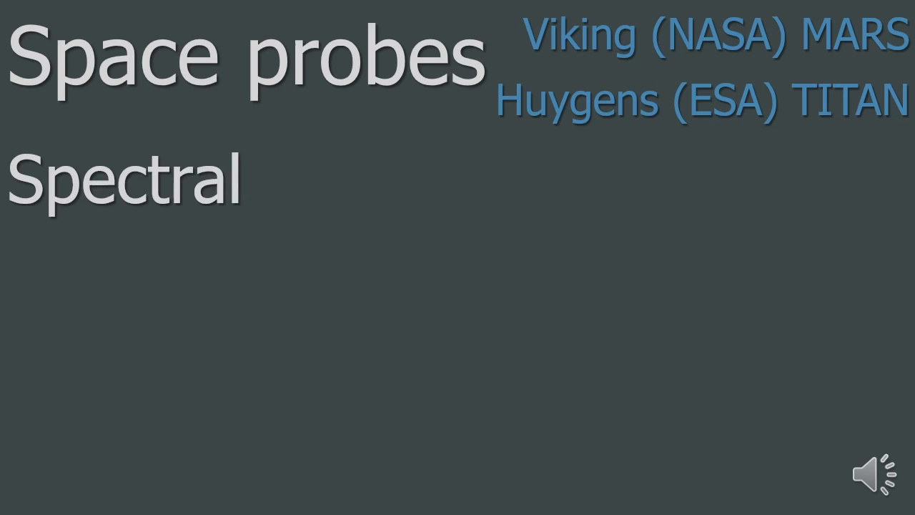
text(analysis of planetary atmospher)
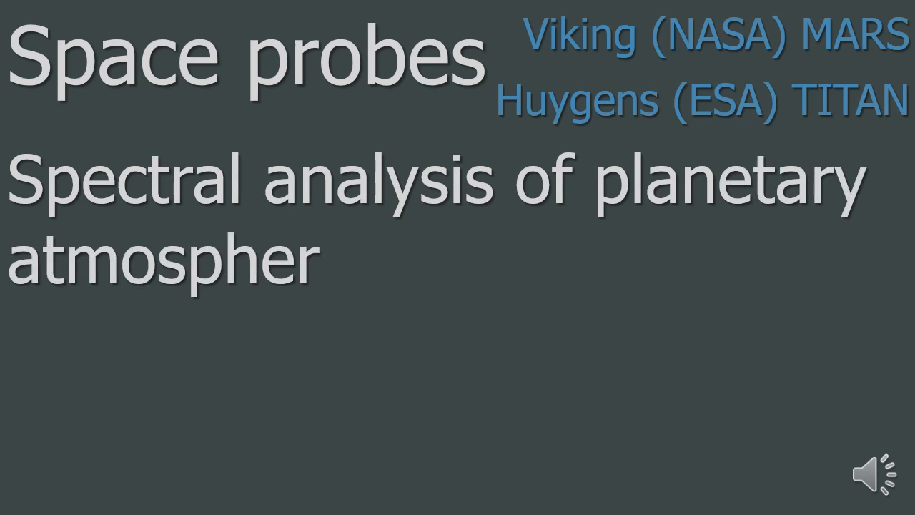
text(es)
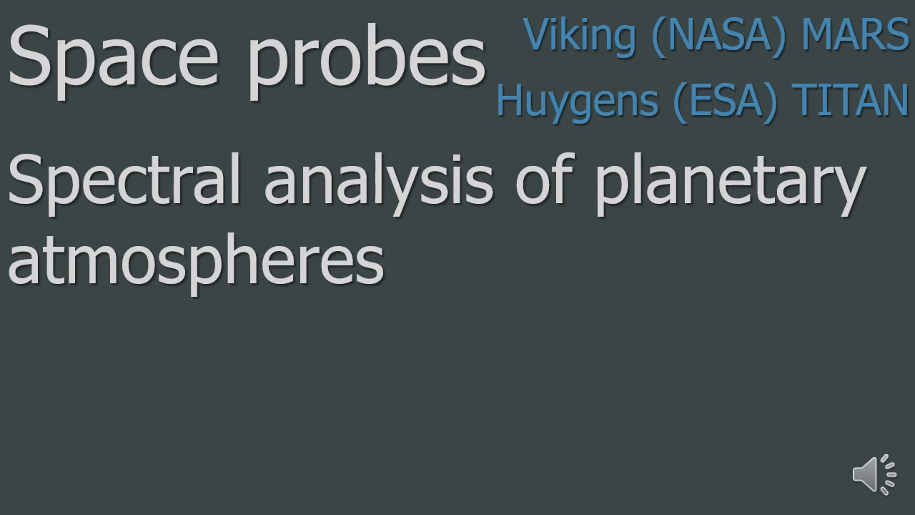
text(OX)
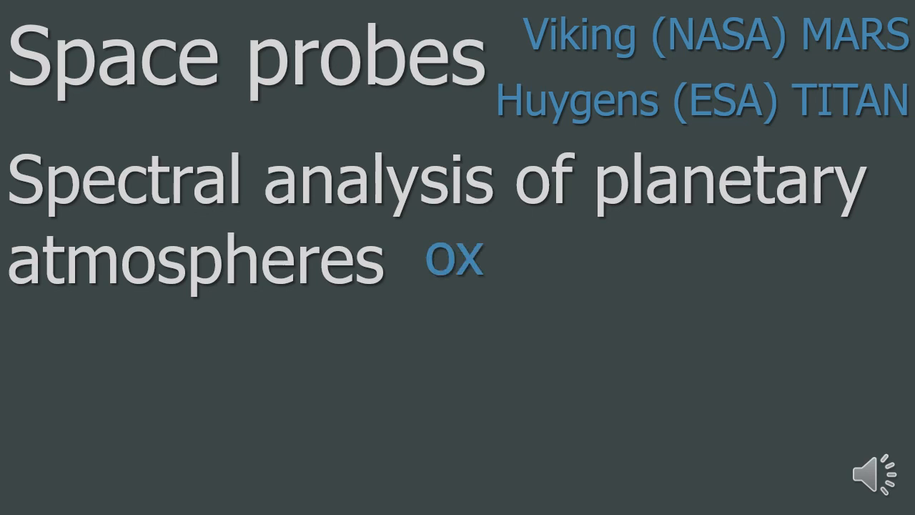